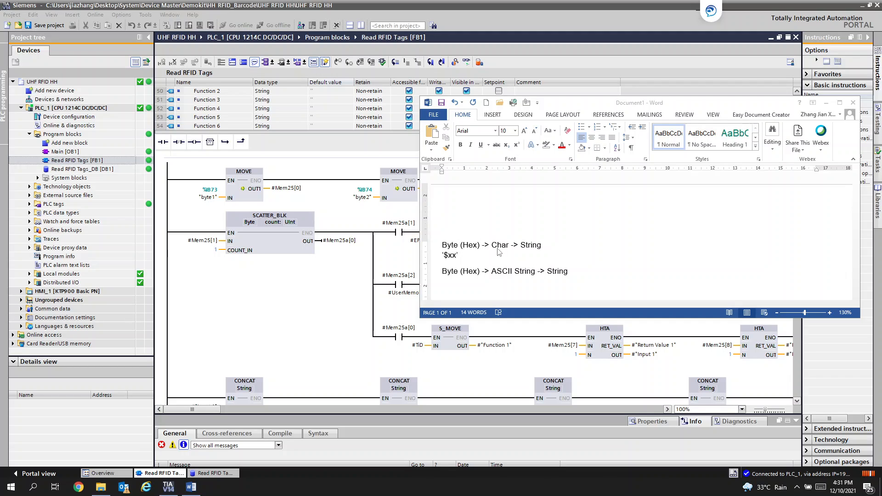
pyautogui.moveTo(454, 270)
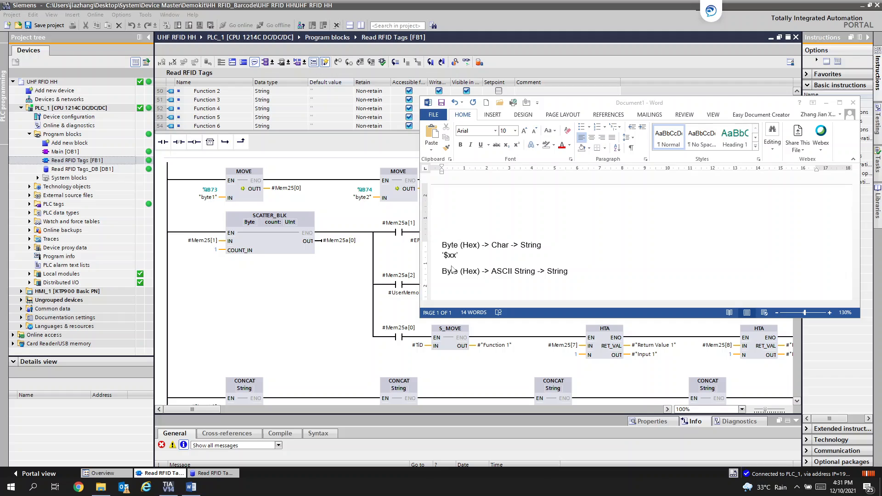
pyautogui.moveTo(450, 256)
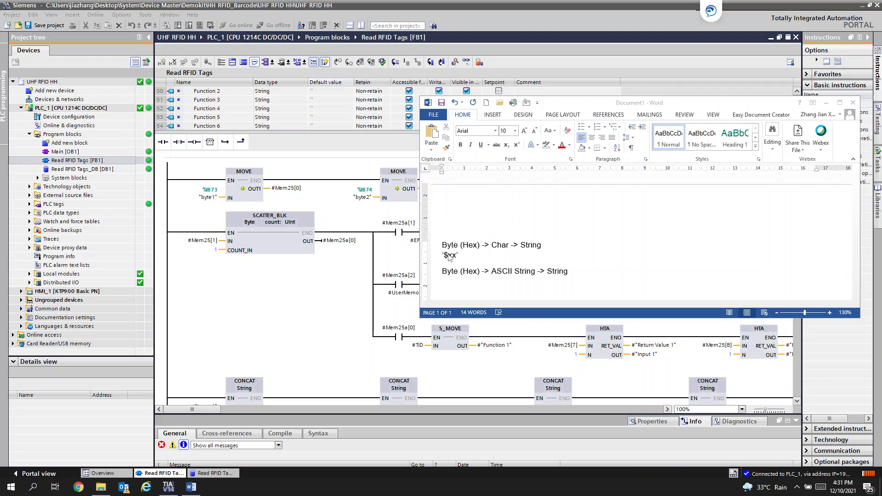
# Step: Put away the Byte-to-String conversion notes in Word to reveal the FB1 network
pyautogui.click(448, 256)
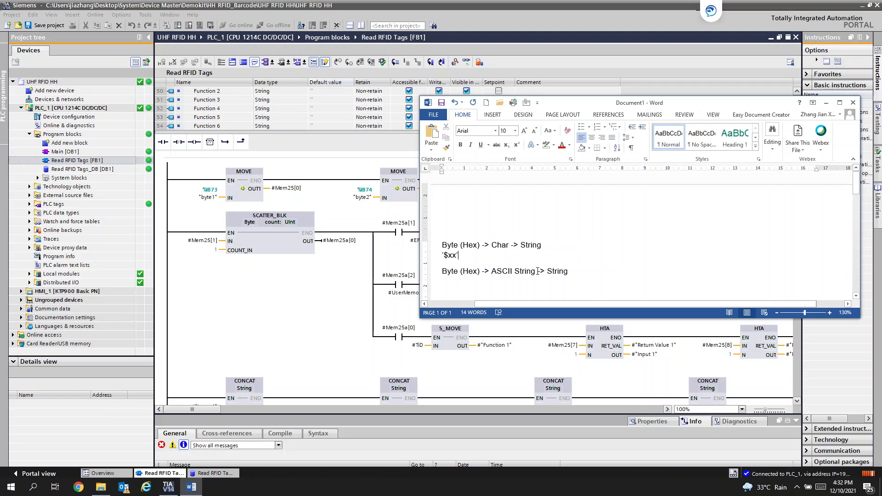
pyautogui.moveTo(558, 267)
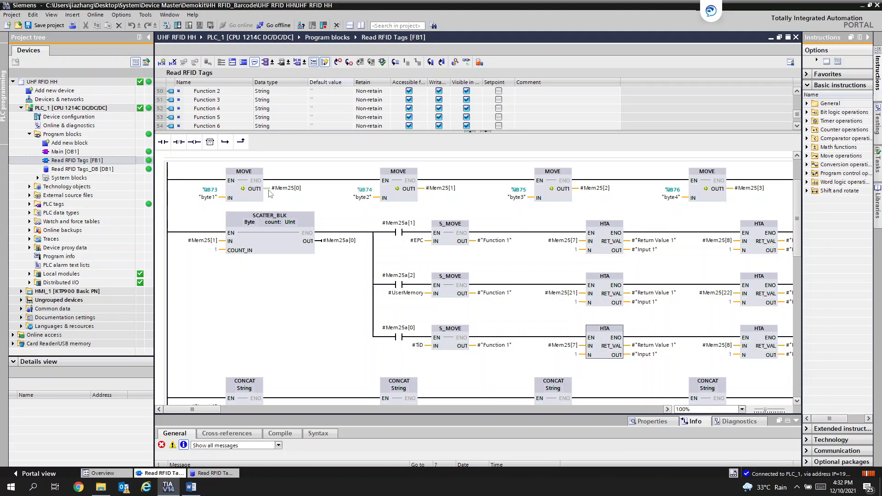
pyautogui.click(288, 188)
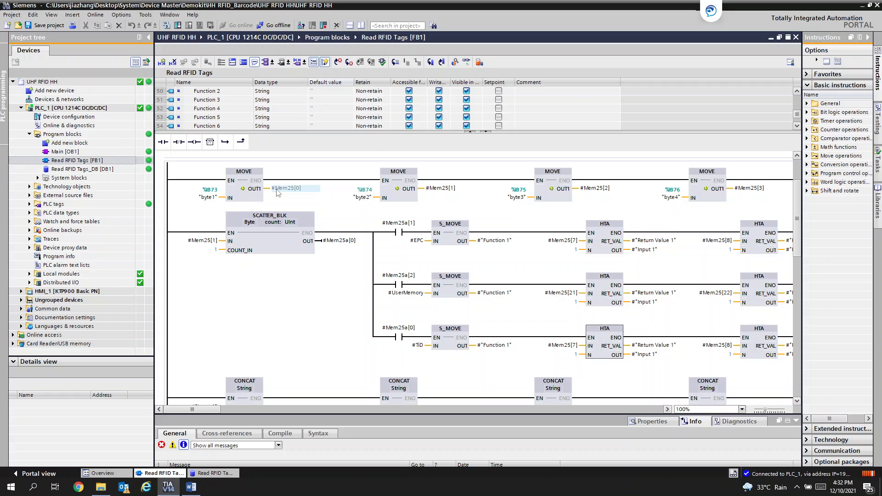
pyautogui.moveTo(444, 188)
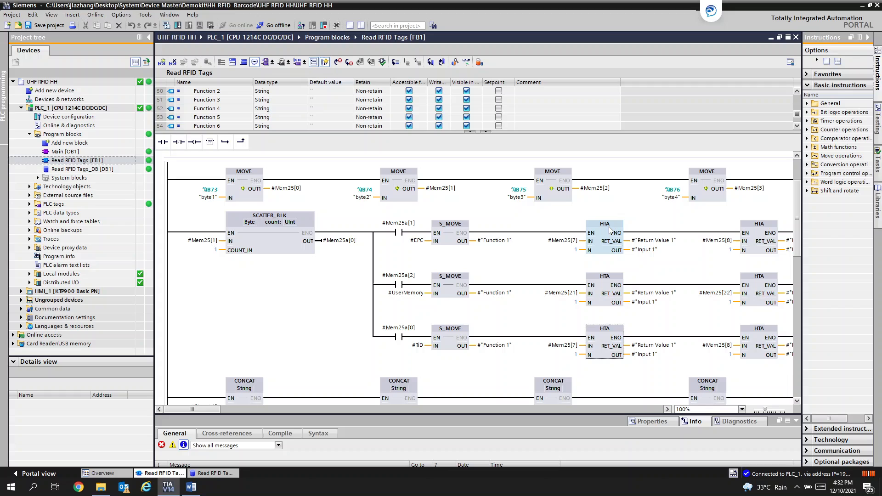
pyautogui.moveTo(605, 223)
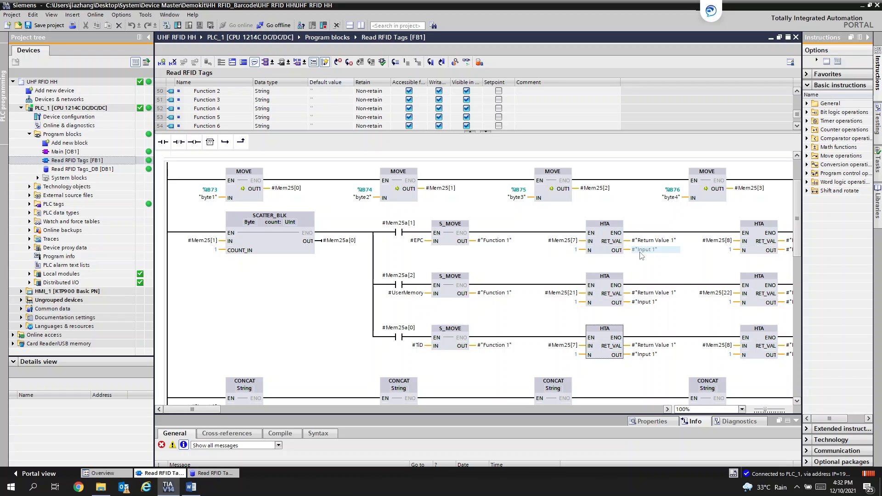
pyautogui.moveTo(640, 254)
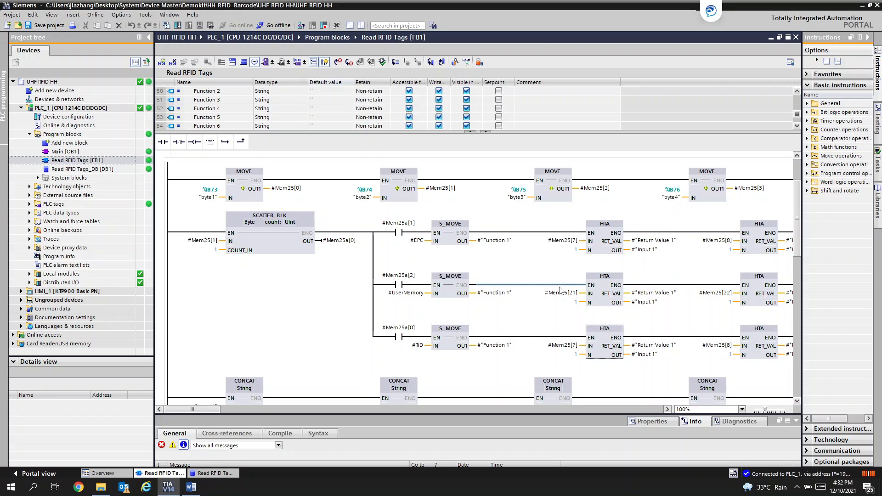
pyautogui.scroll(-3)
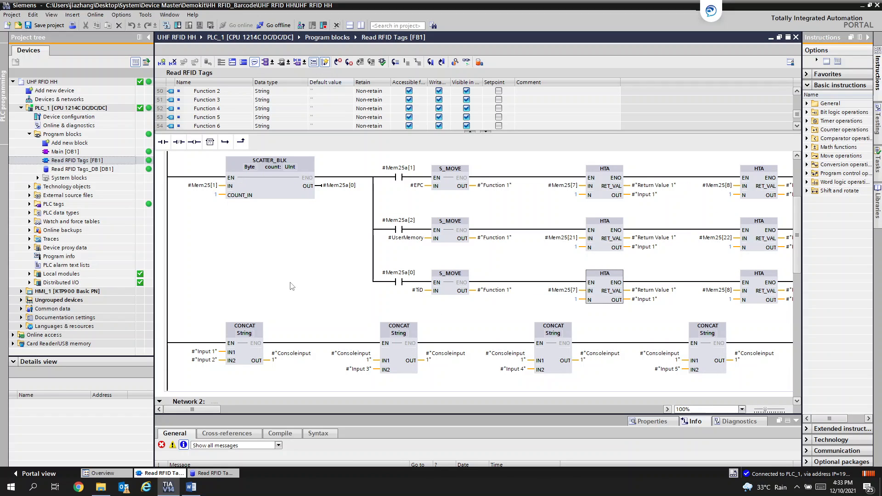
pyautogui.moveTo(257, 308)
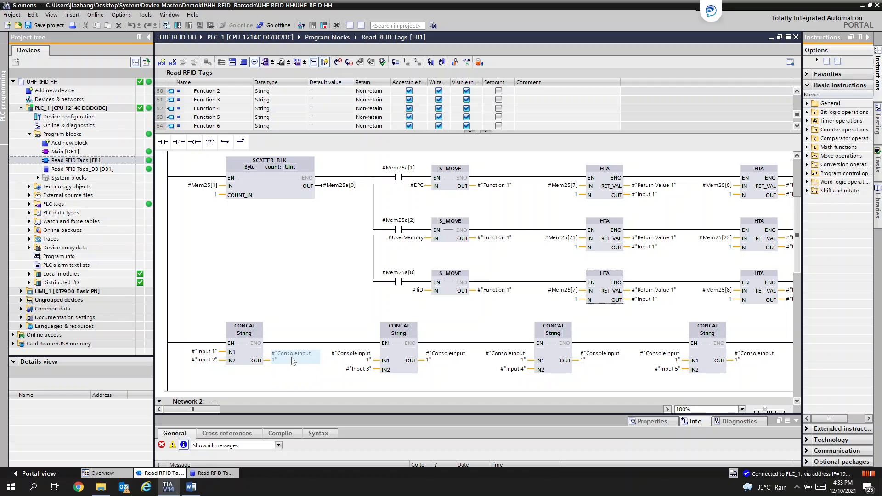
pyautogui.click(448, 357)
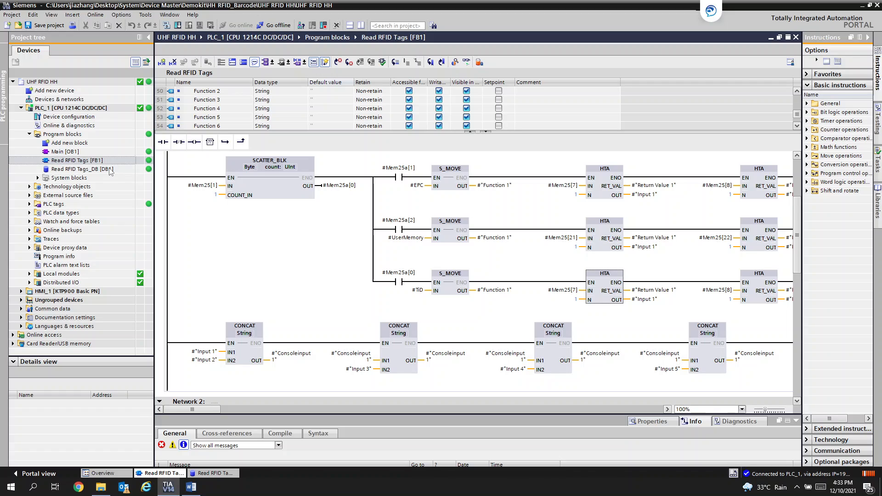
pyautogui.click(82, 169)
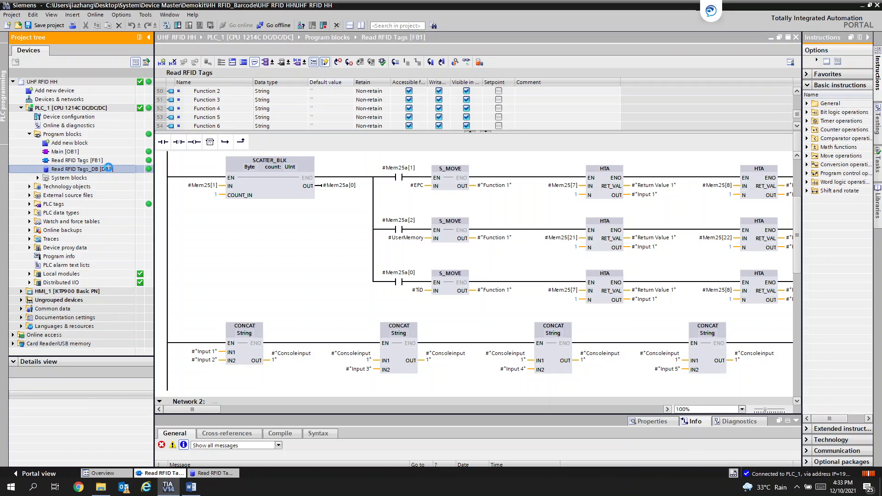